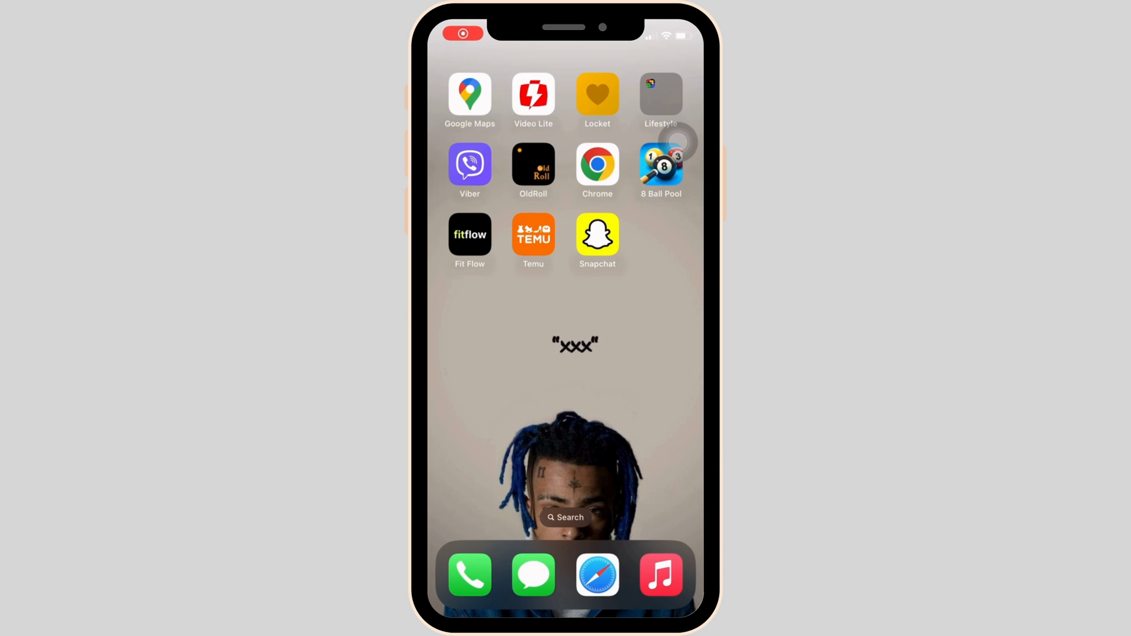
- Swipe the iOS Home Screen to reach and launch Chrome
scroll("left", 3)
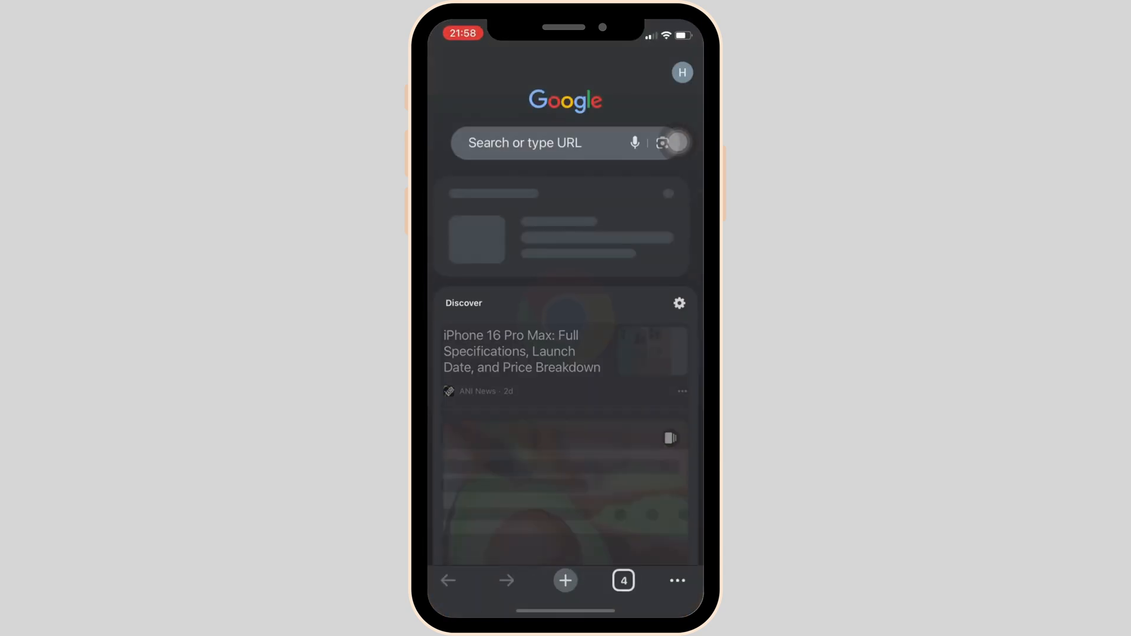
- Search Google for 'weather tomorrow in kathmandu' using the typed query and suggestion
left_click(548, 142)
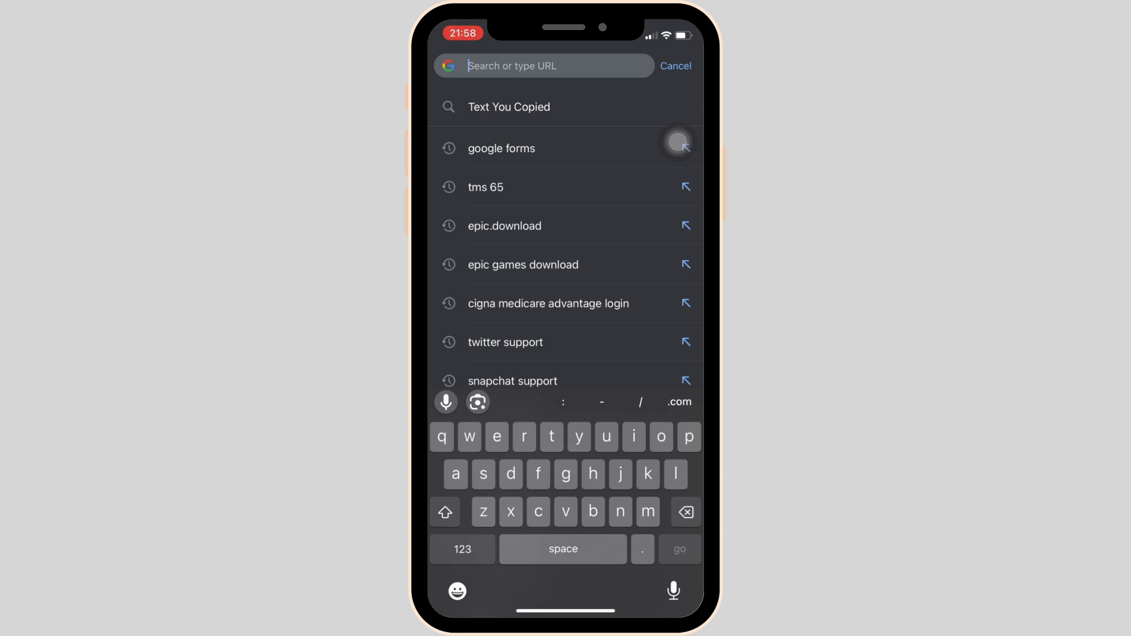
type("weather tomorrow in ka")
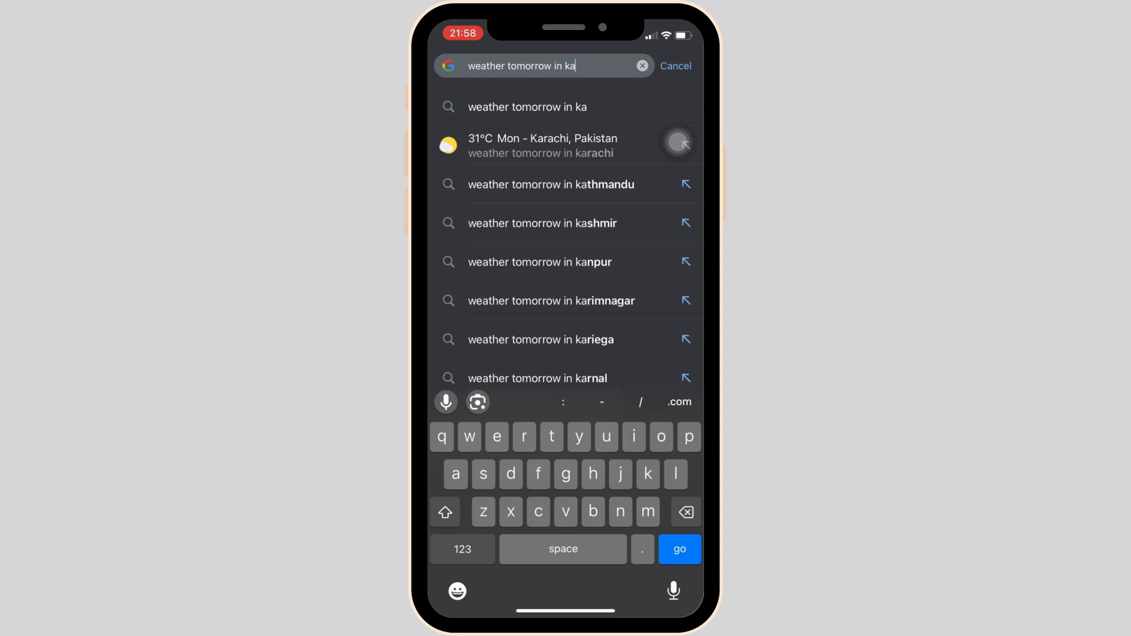
left_click(550, 184)
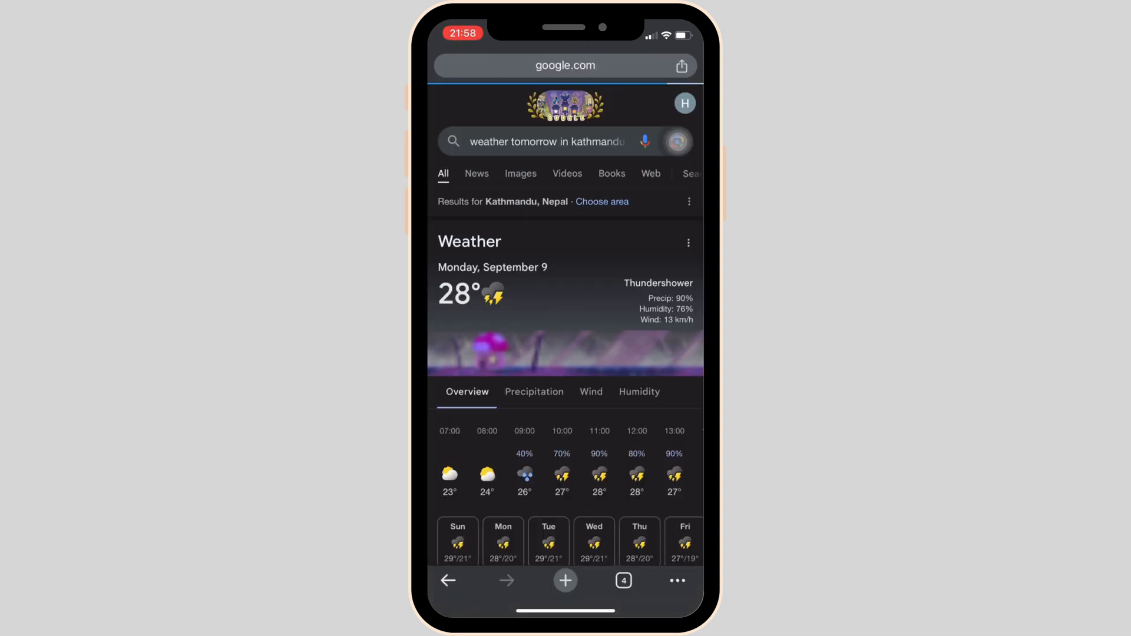
scroll("down", 3)
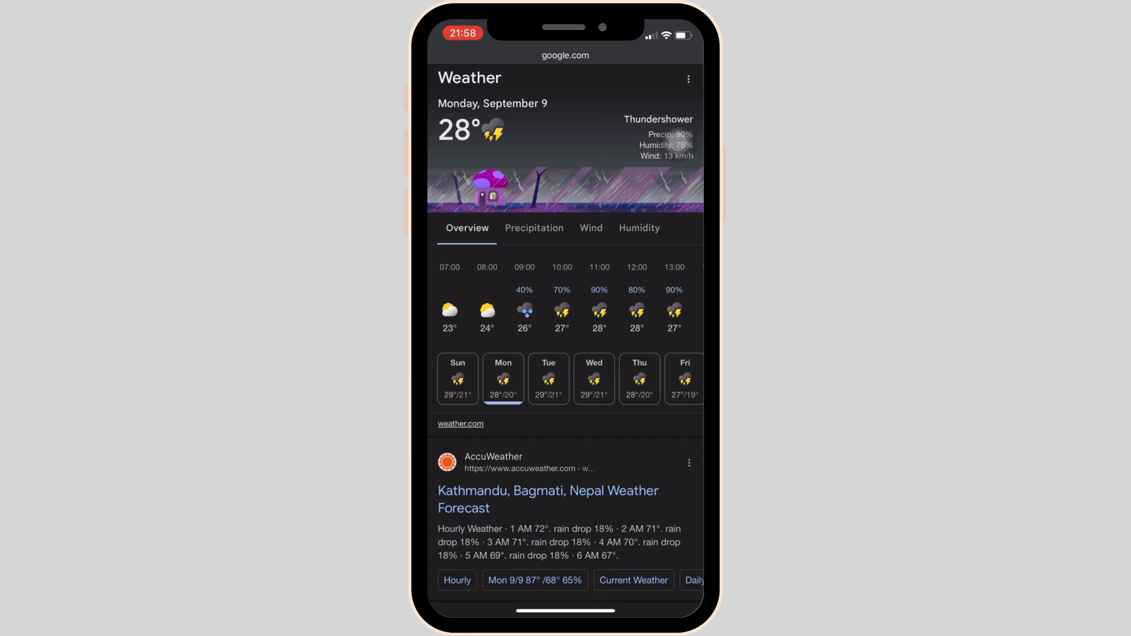
- Select the Friday, September 13 tile in the Kathmandu daily forecast strip
left_click(502, 379)
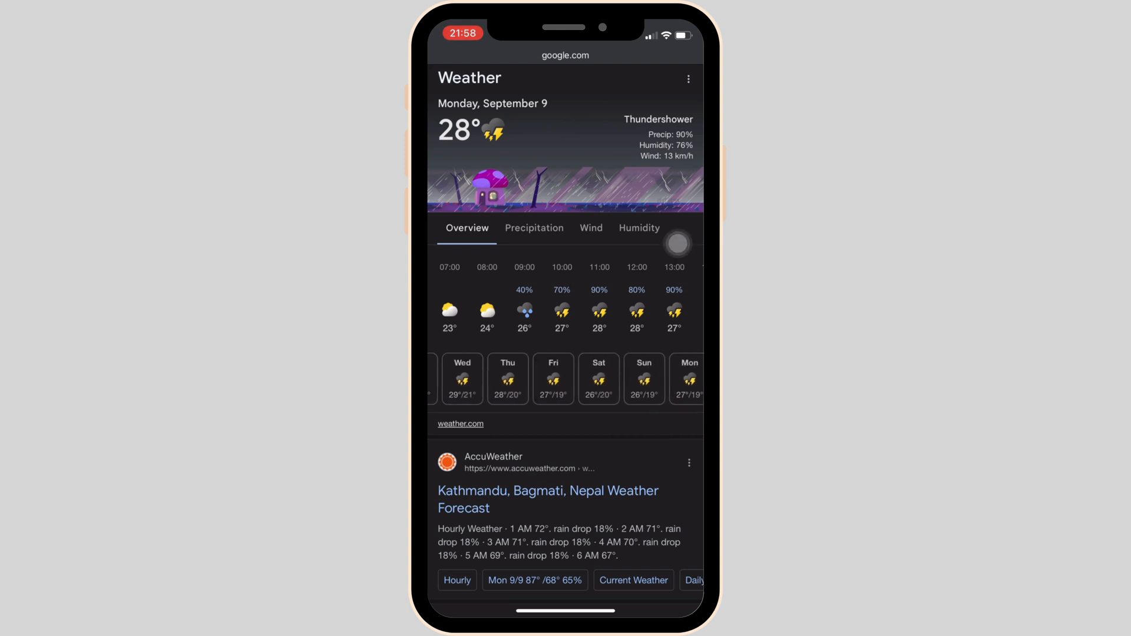
left_click(553, 379)
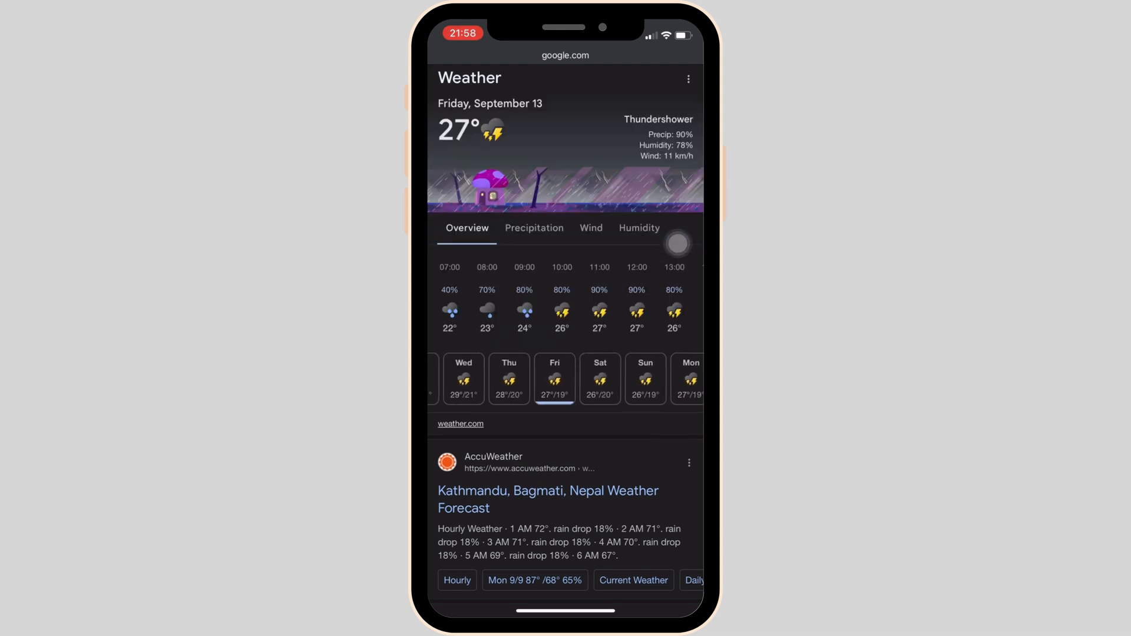